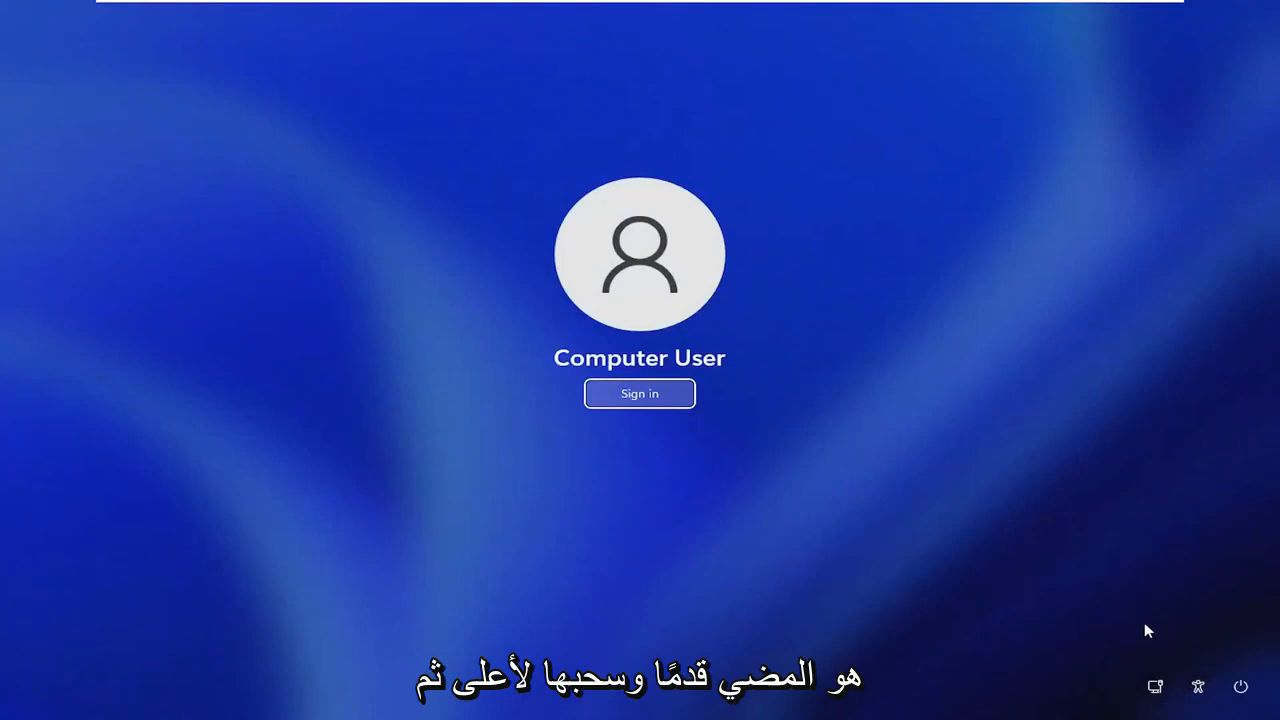
pyautogui.moveTo(1240, 686)
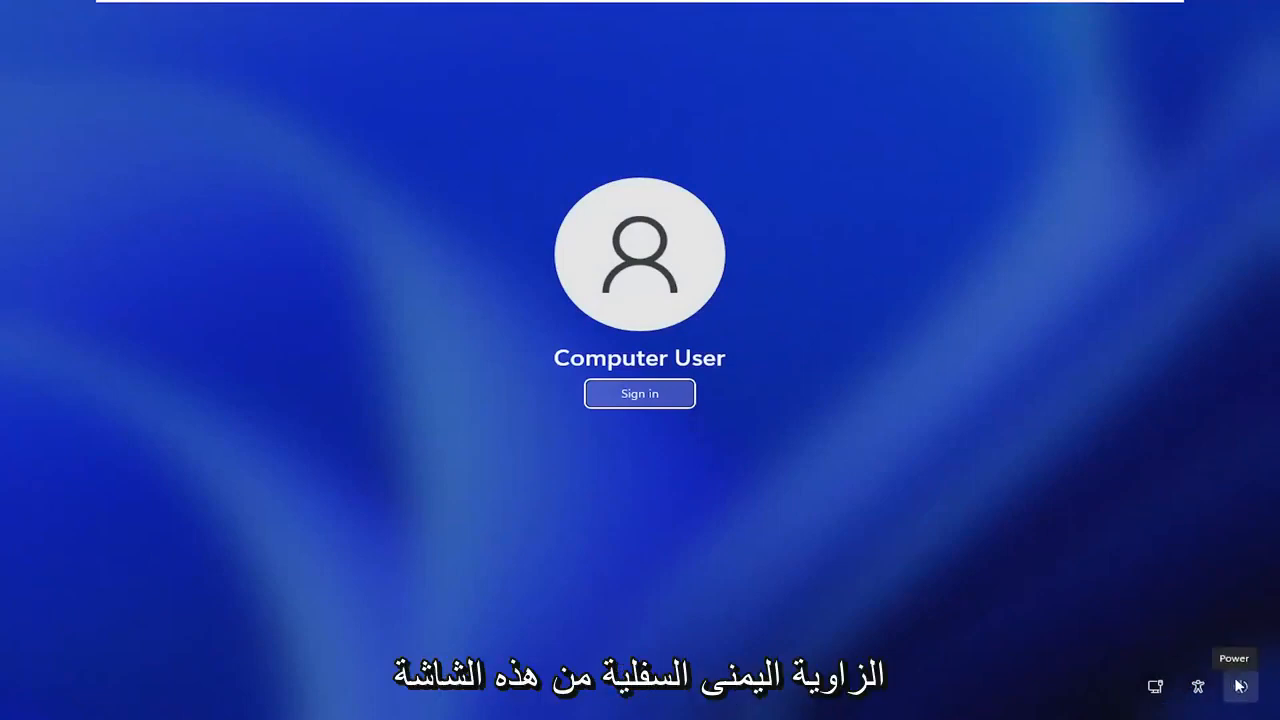
# Step: Restart from the sign-in screen's Power menu with Shift held to reach Choose an option
pyautogui.click(1240, 684)
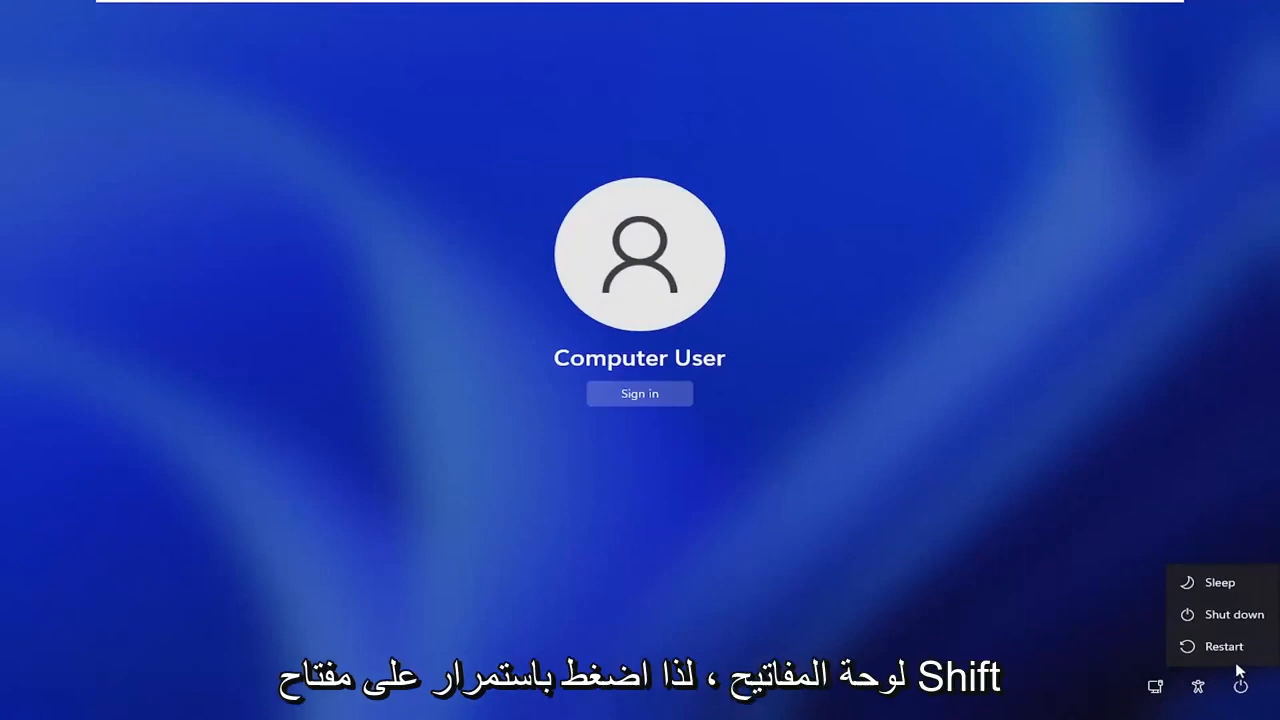
pyautogui.click(1224, 646)
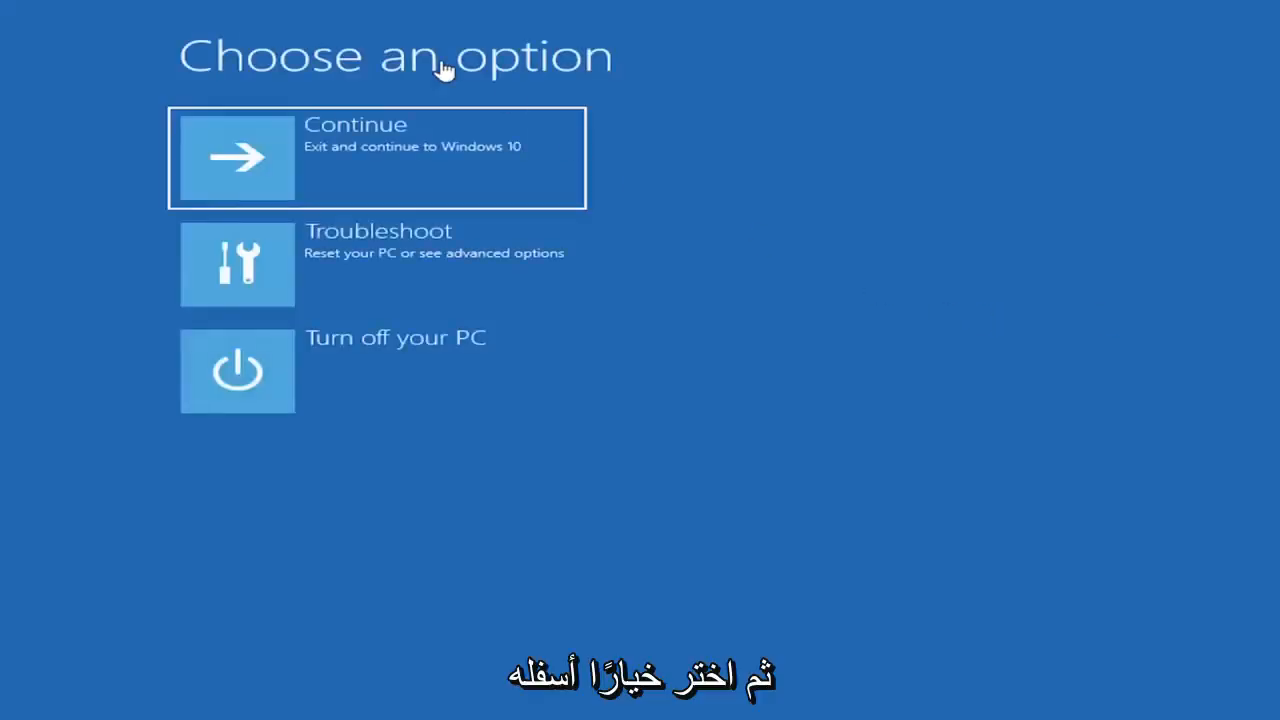
pyautogui.moveTo(350, 284)
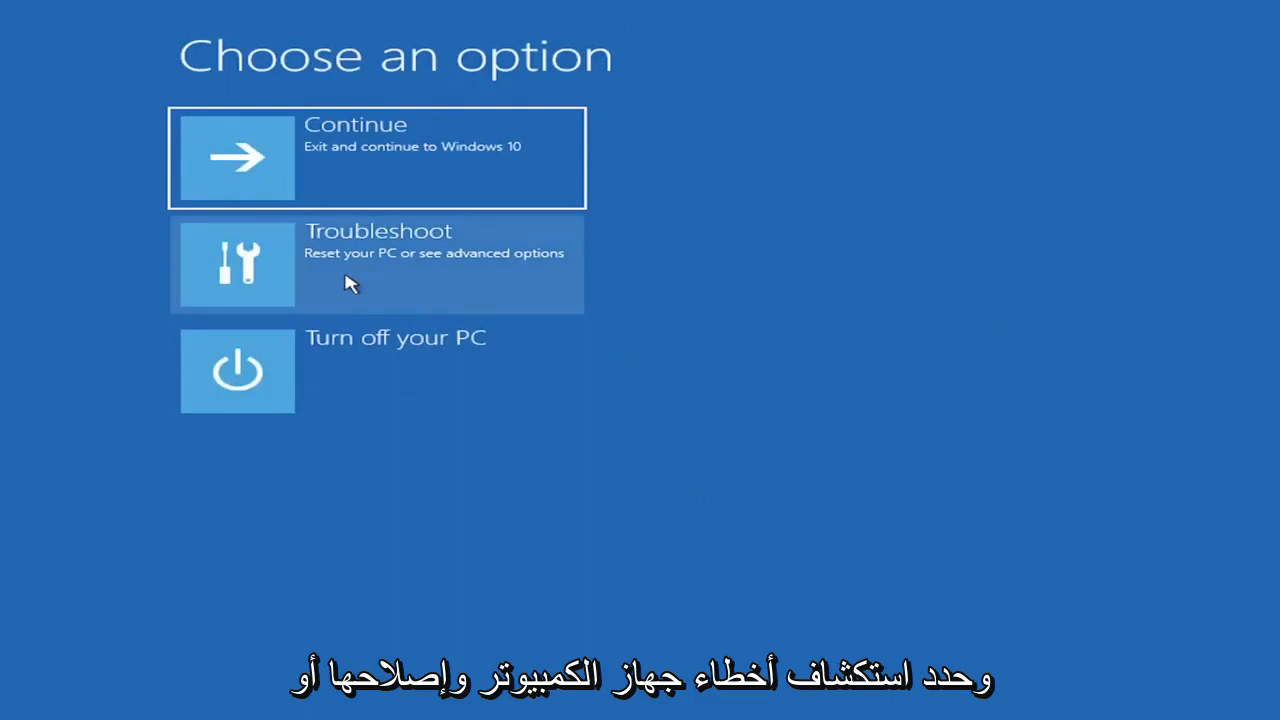
# Step: Go through Troubleshoot and Advanced options to the Startup Settings page
pyautogui.click(376, 264)
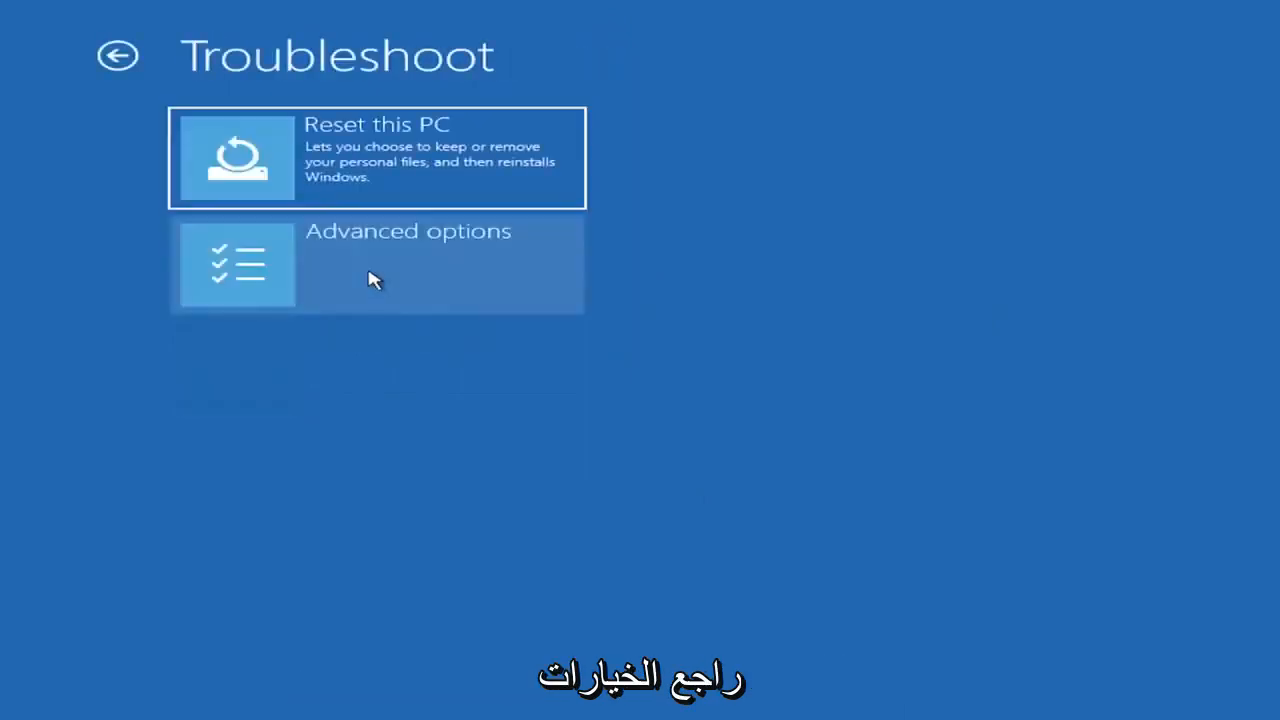
pyautogui.click(376, 264)
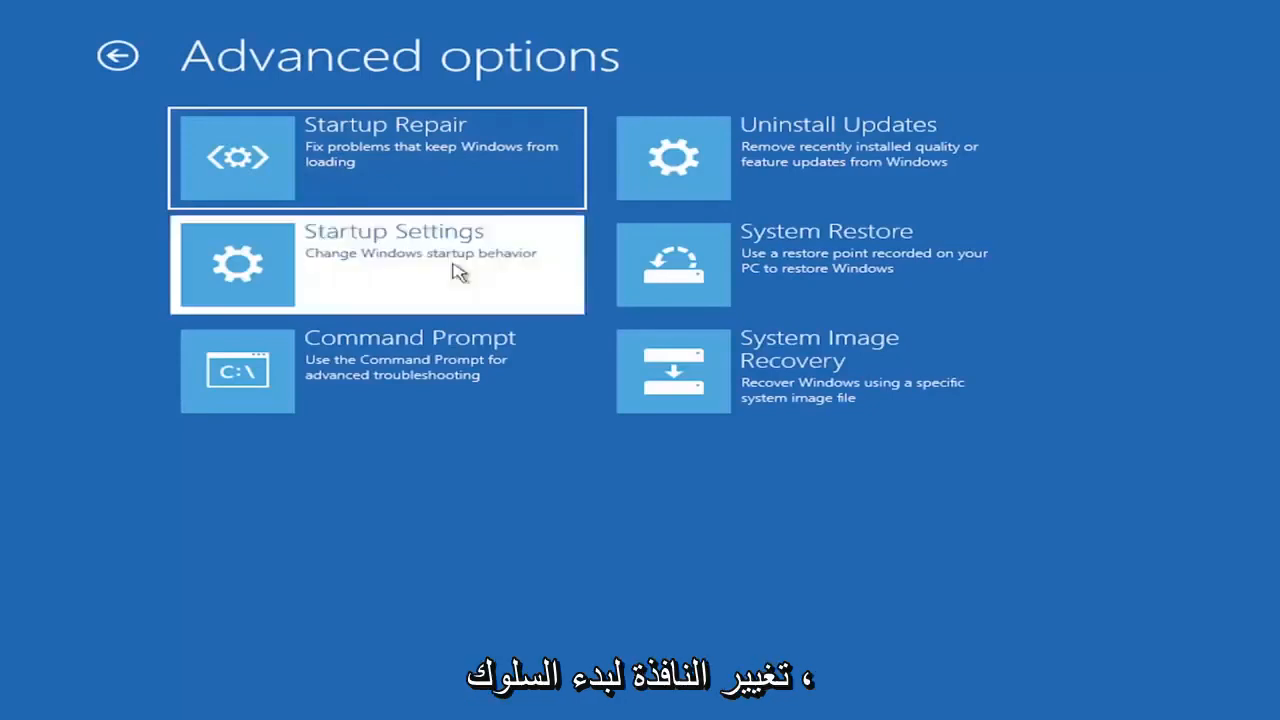
pyautogui.click(376, 264)
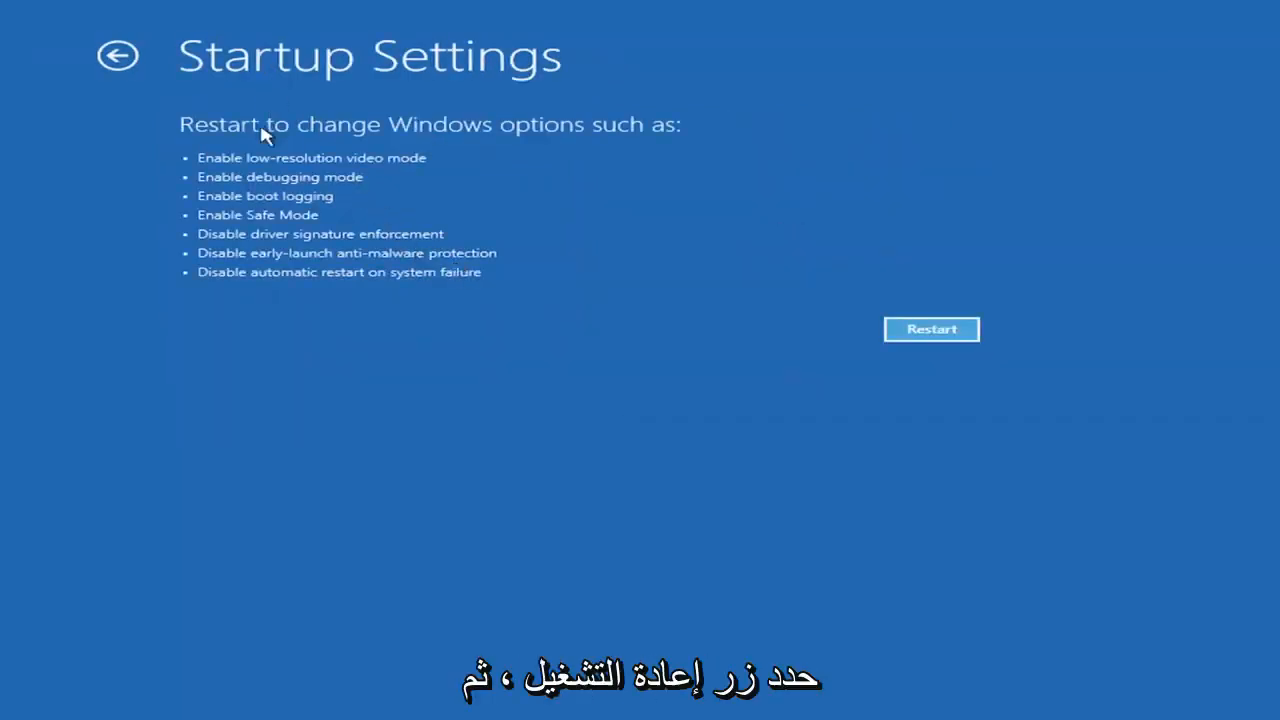
# Step: Restart from Startup Settings and choose option 4 to boot into Safe Mode
pyautogui.click(930, 328)
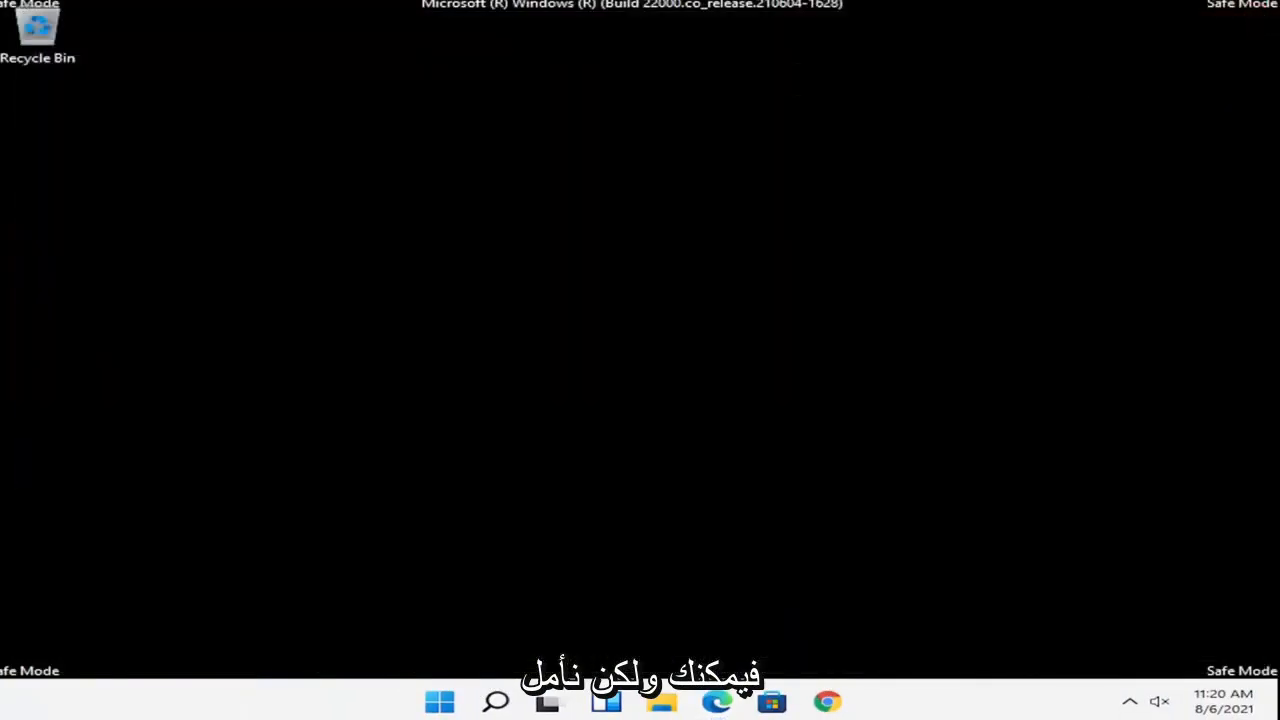
pyautogui.moveTo(620, 530)
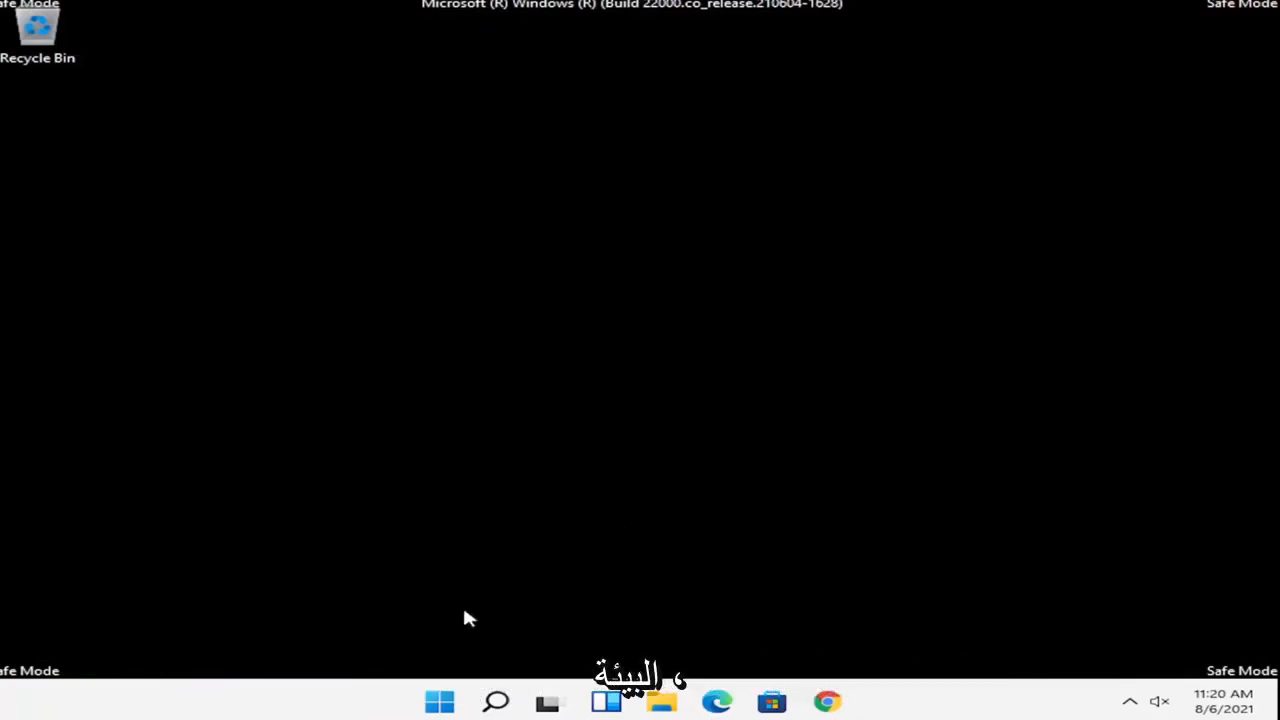
# Step: Bring up the Start button's quick-access menu with Shut down or sign out choices
pyautogui.rightClick(440, 700)
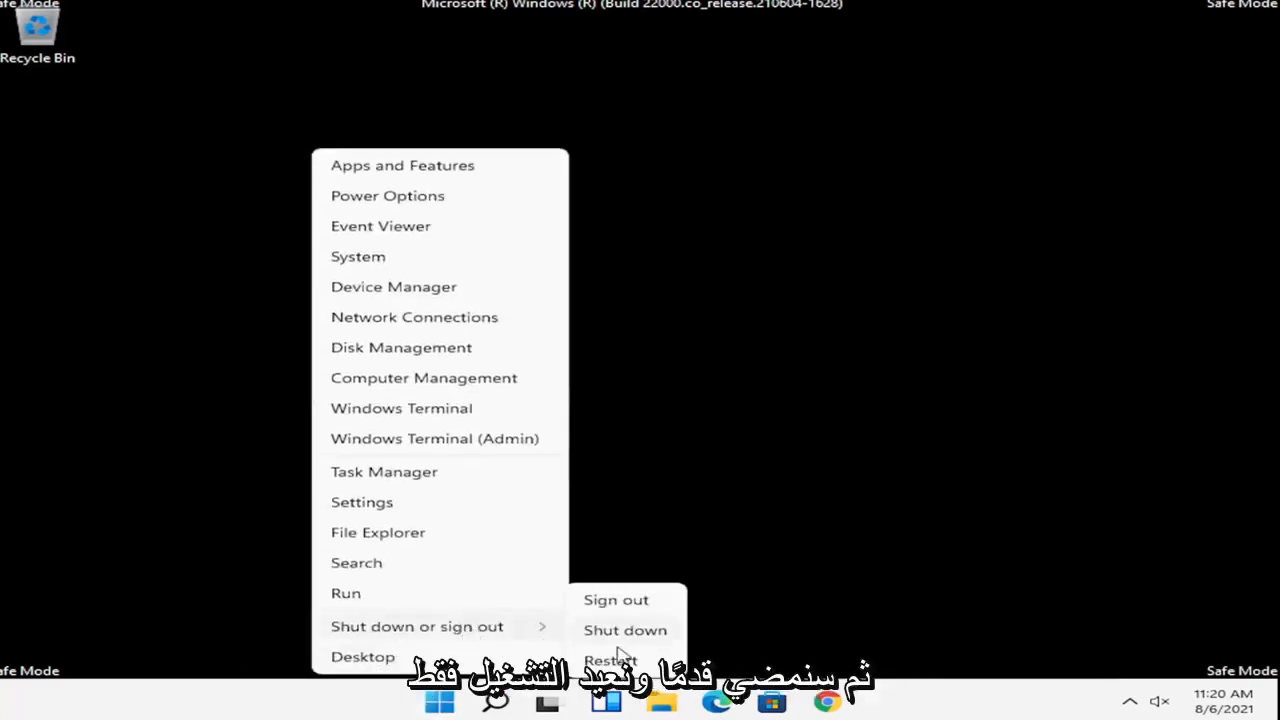
# Step: Restart from the Shut down or sign out submenu to return to the normal desktop
pyautogui.click(608, 660)
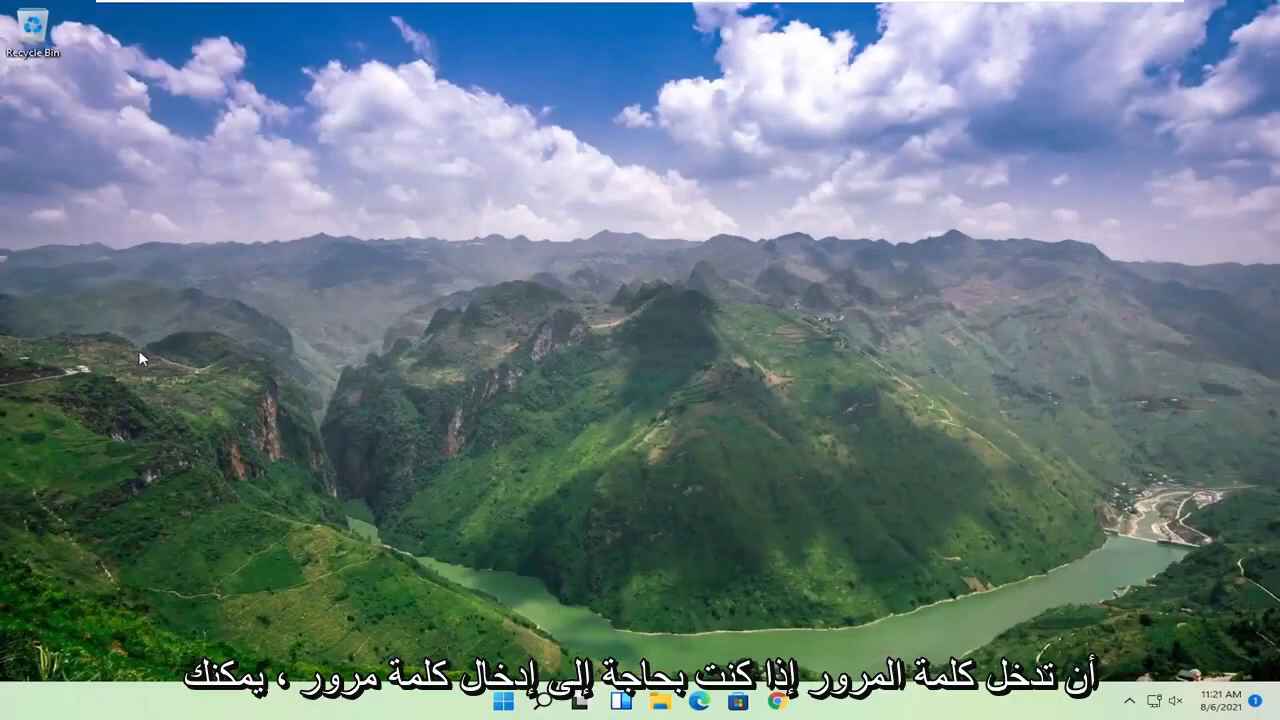
pyautogui.moveTo(604, 186)
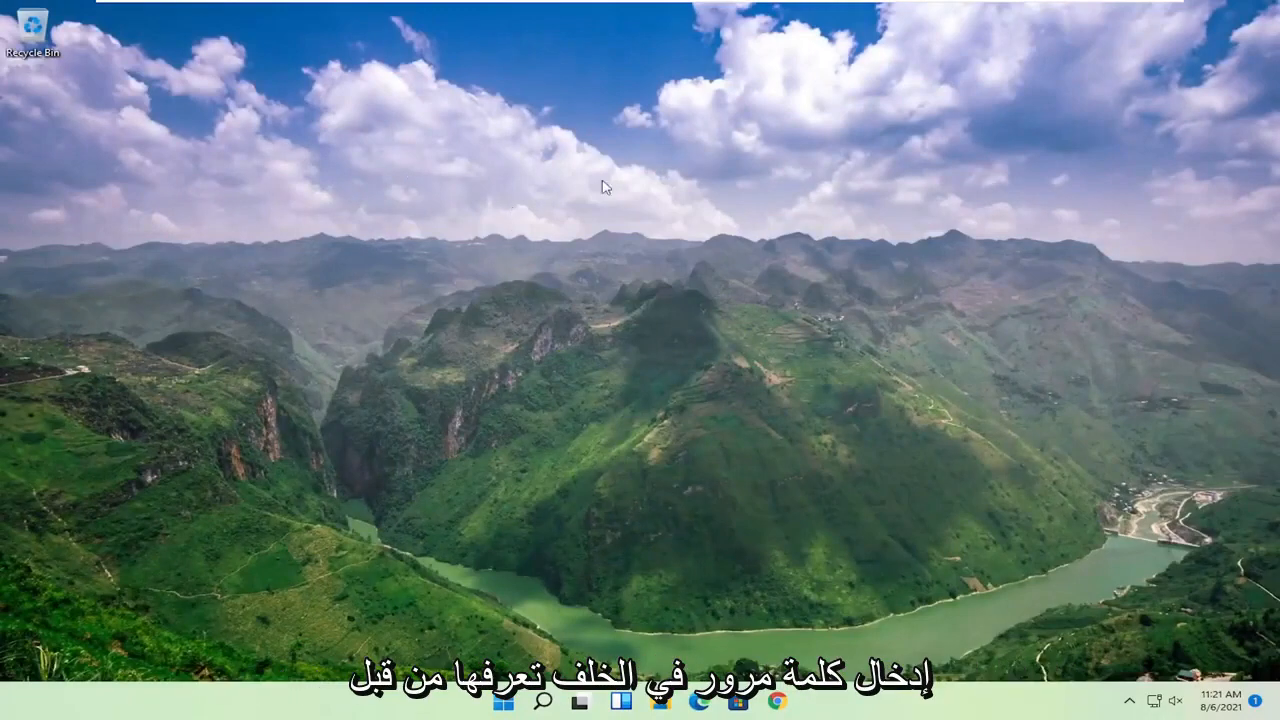